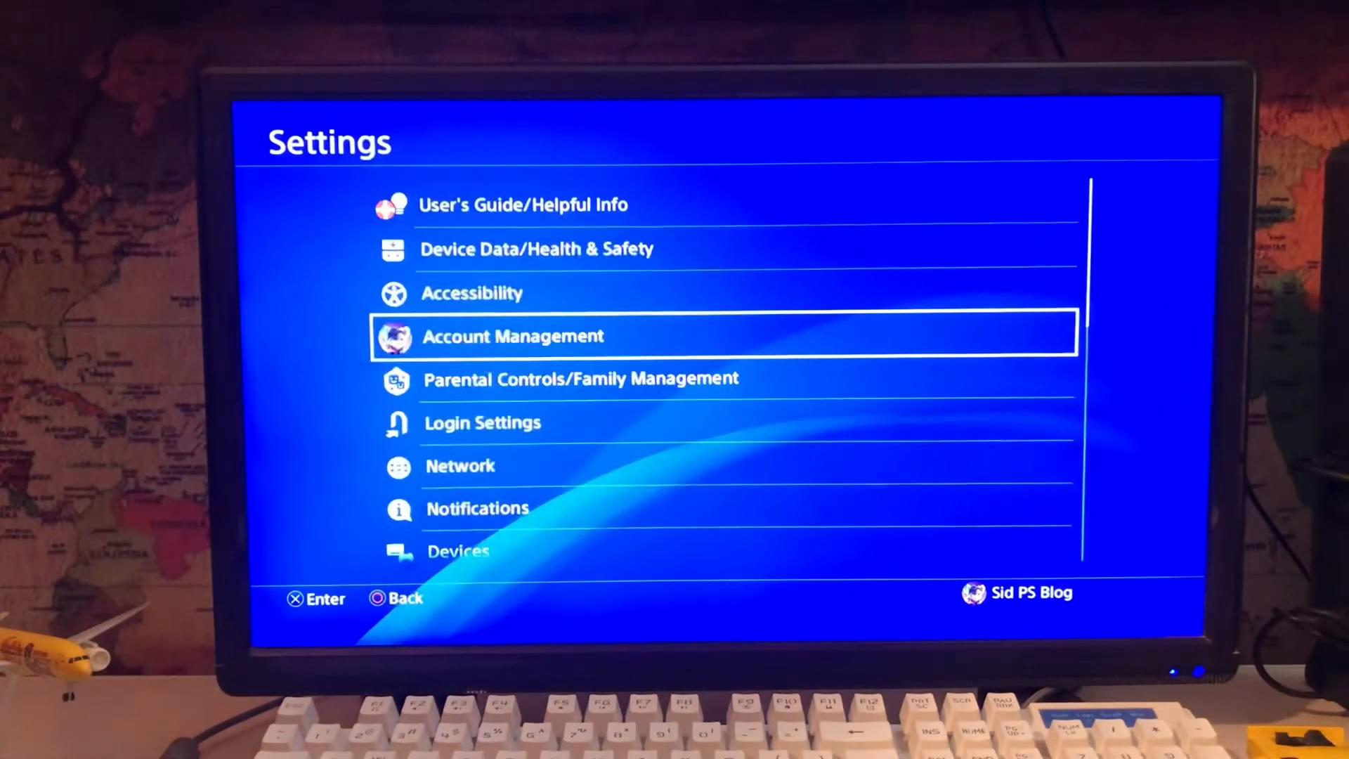
Scroll down the Settings list and back up to reach and open Storage
scroll(down, 3)
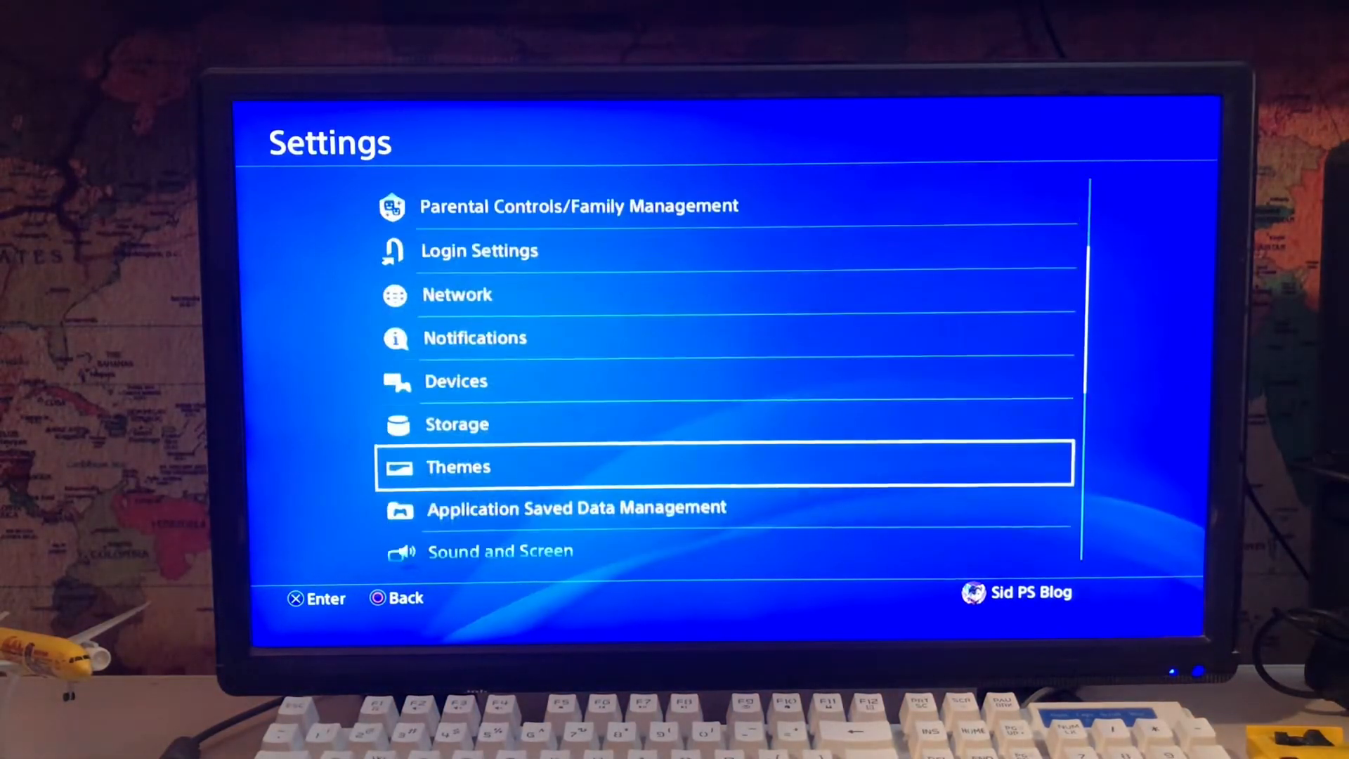
scroll(down, 3)
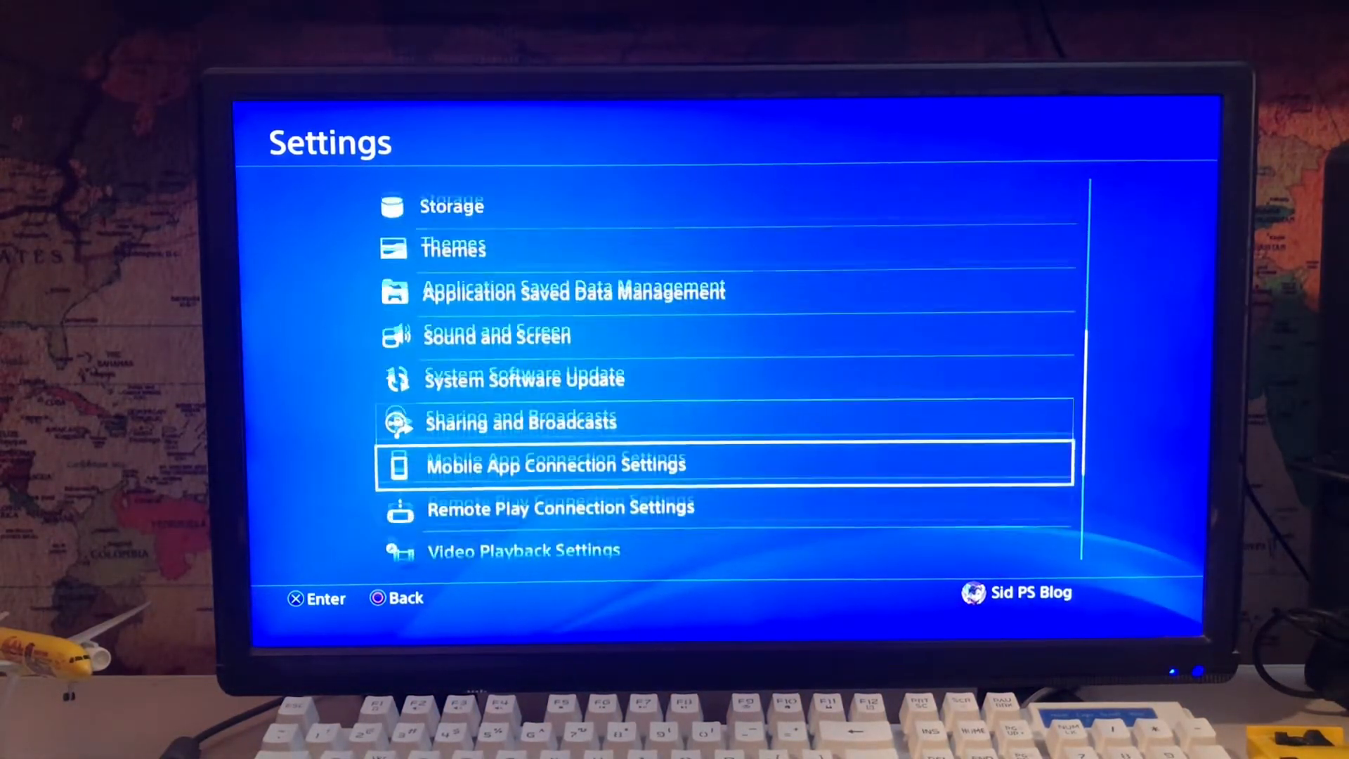
scroll(down, 3)
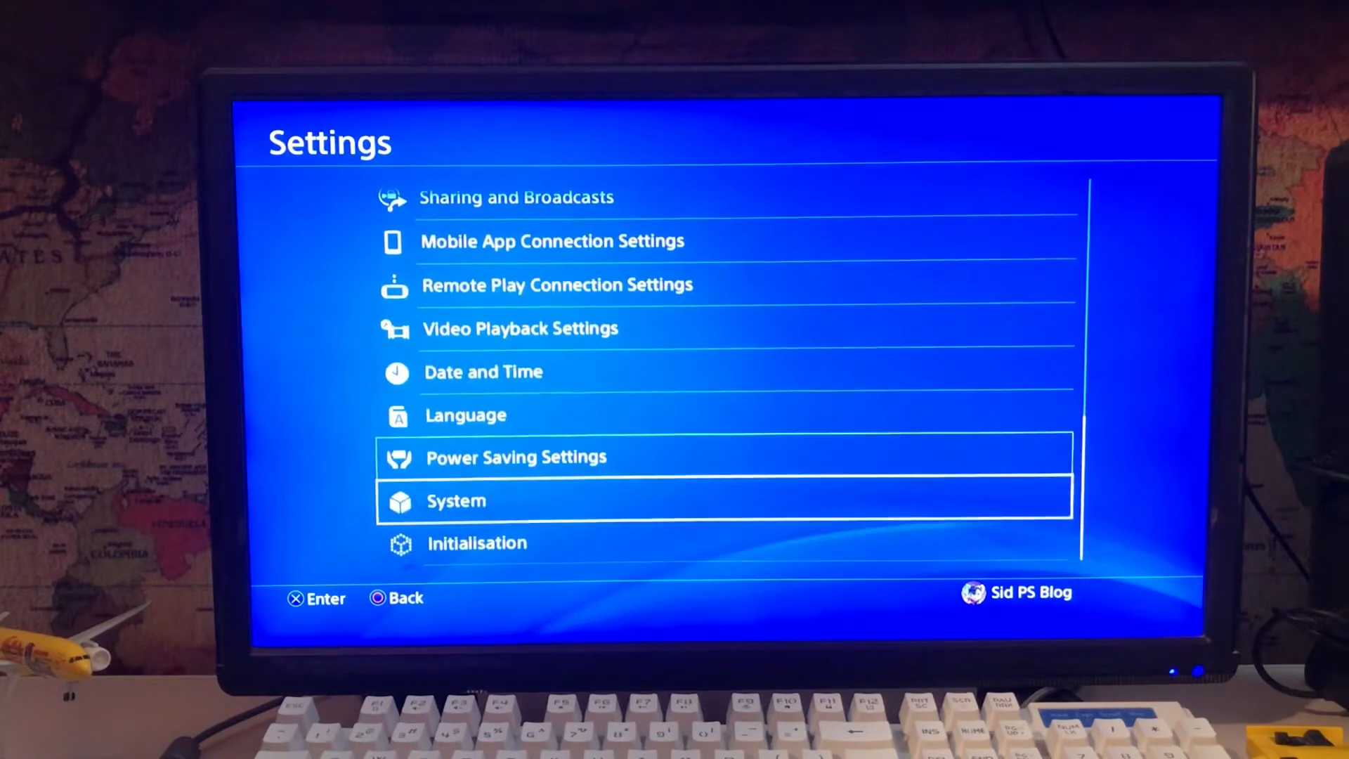
scroll(up, 3)
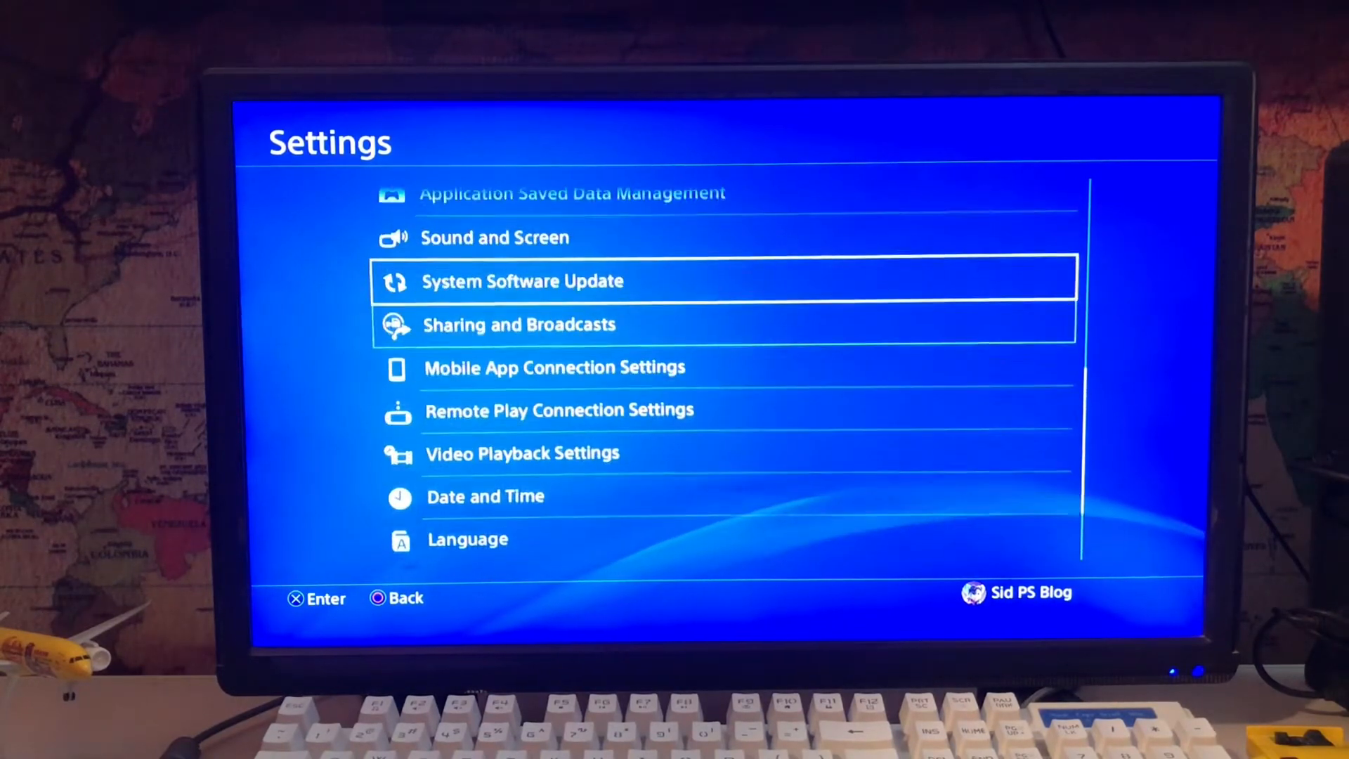
scroll(up, 3)
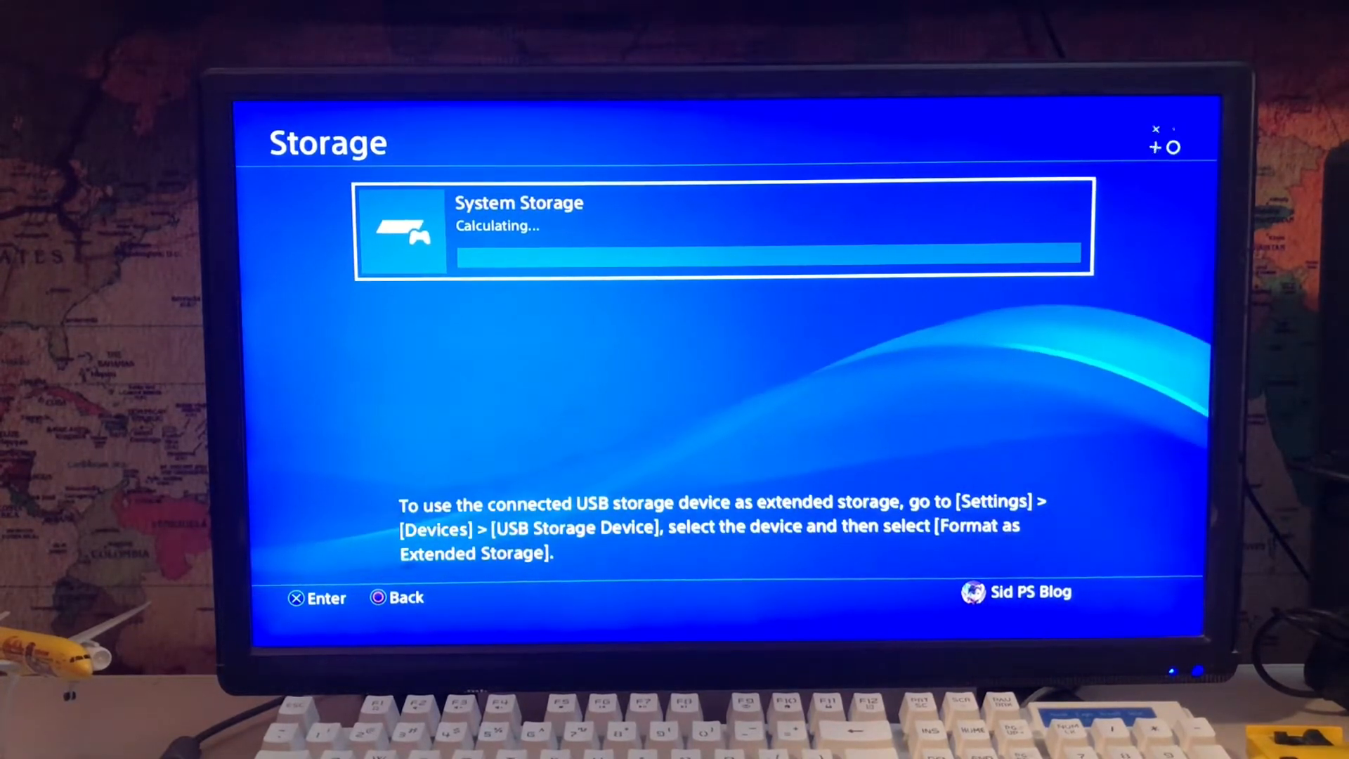
Back out of Storage to reach the USB Storage Devices list with the Toshiba drive
key(Back)
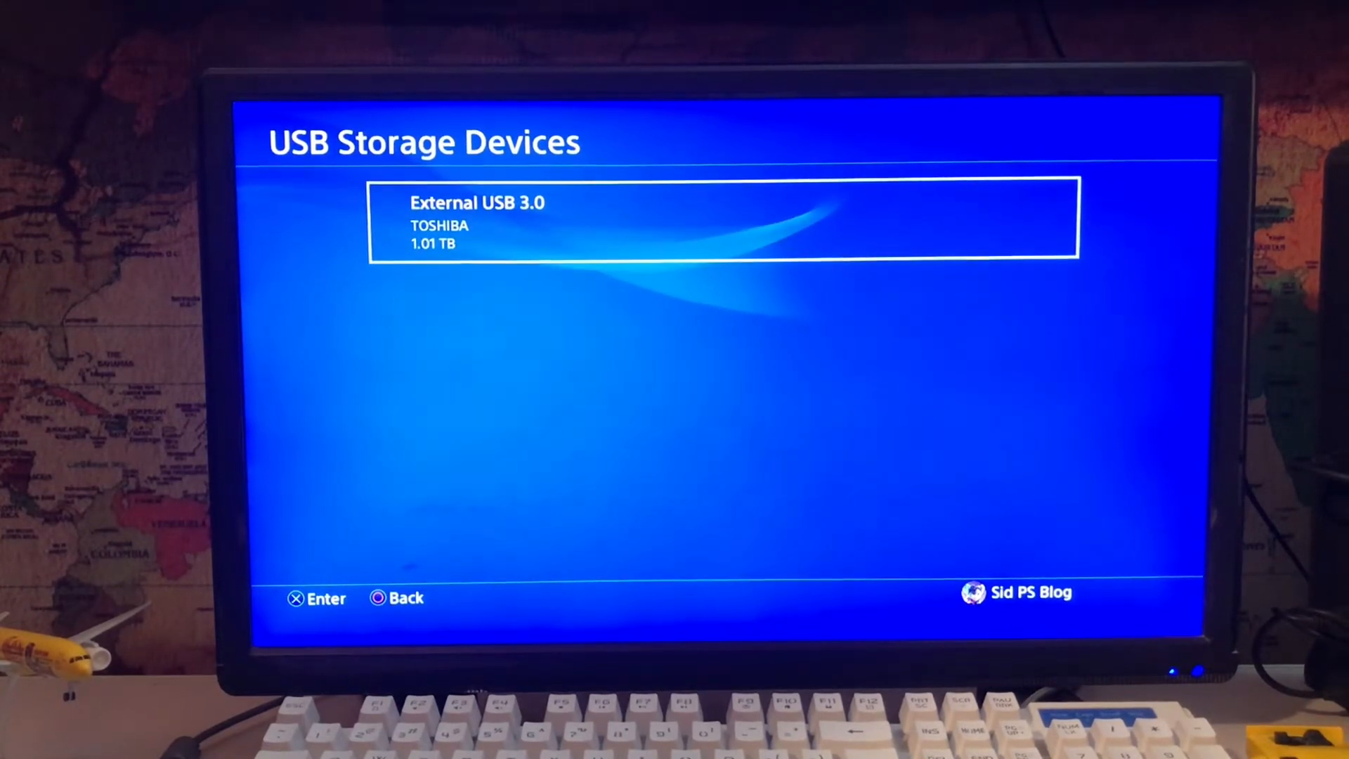
Open the 1.01 TB External USB 3.0 Toshiba drive's details page
key(enter)
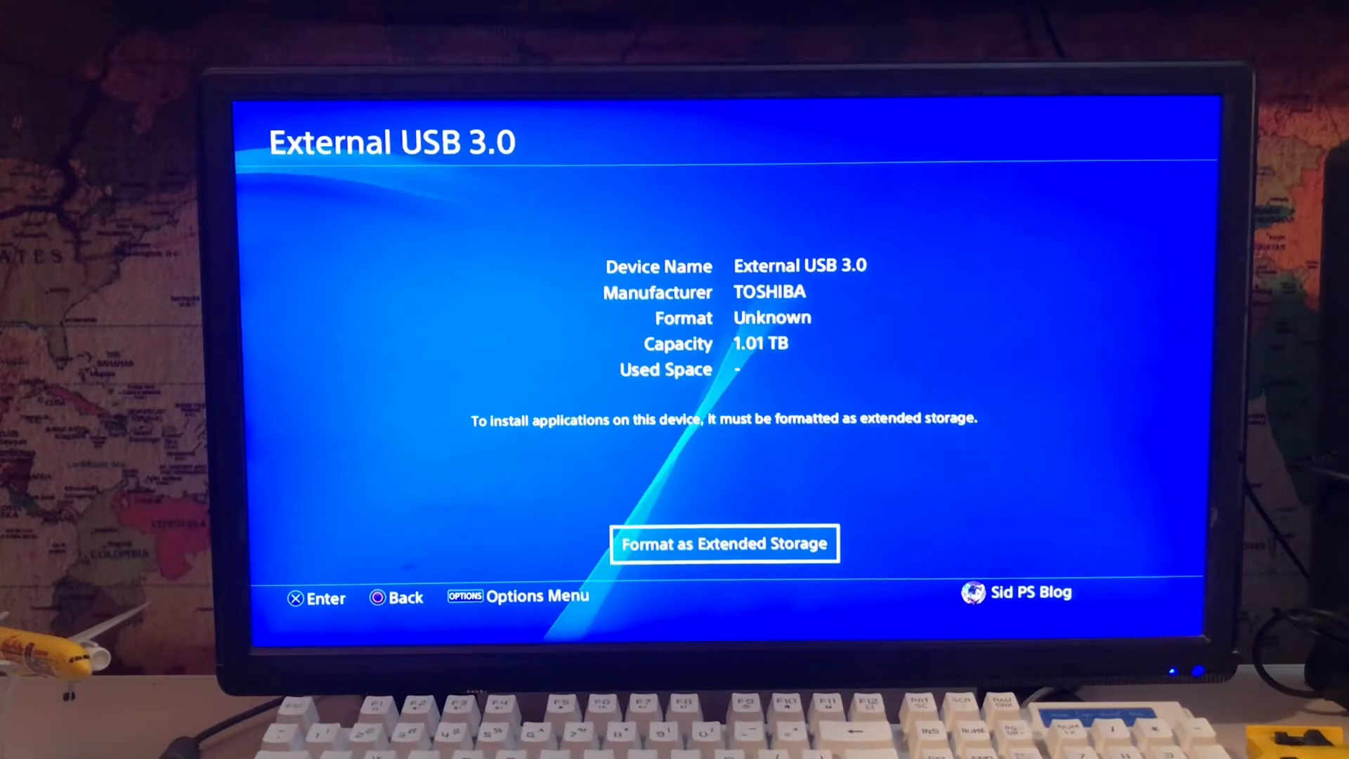
click(724, 543)
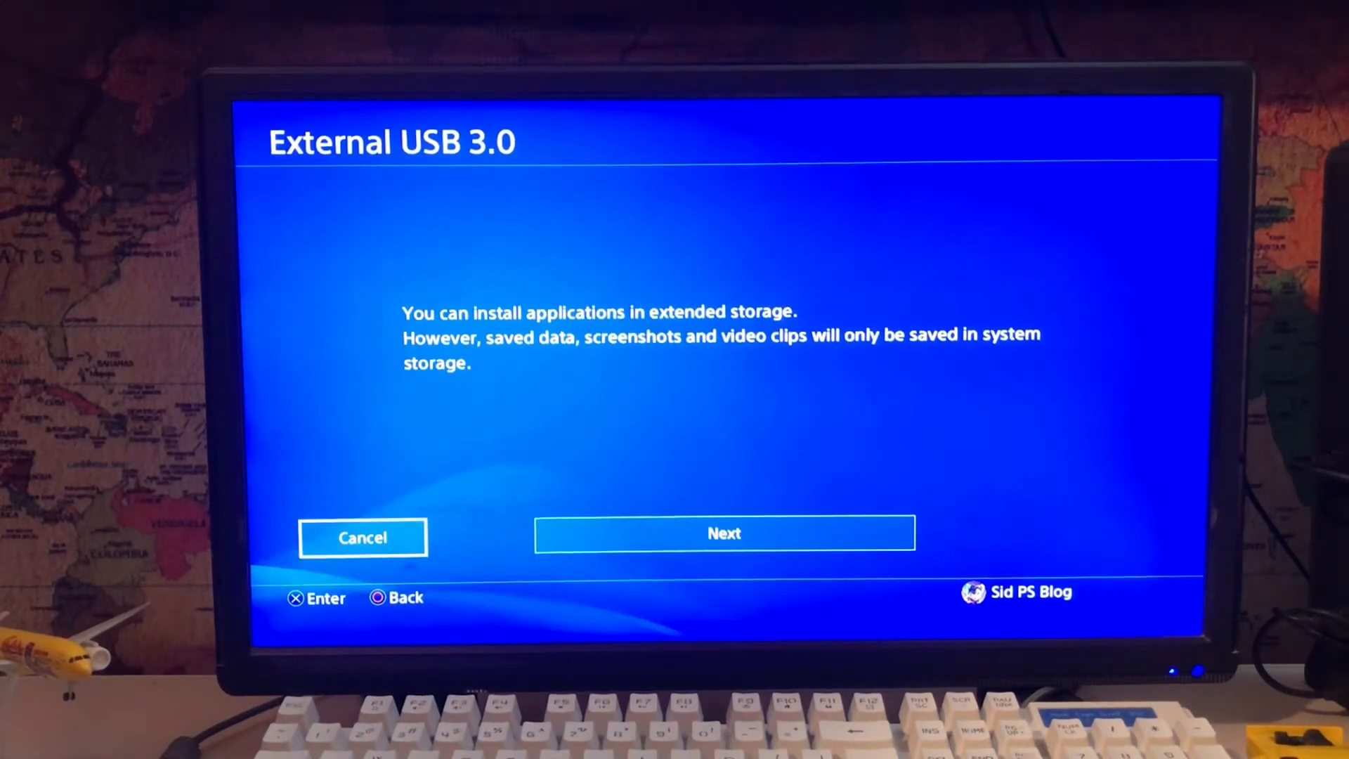
click(724, 533)
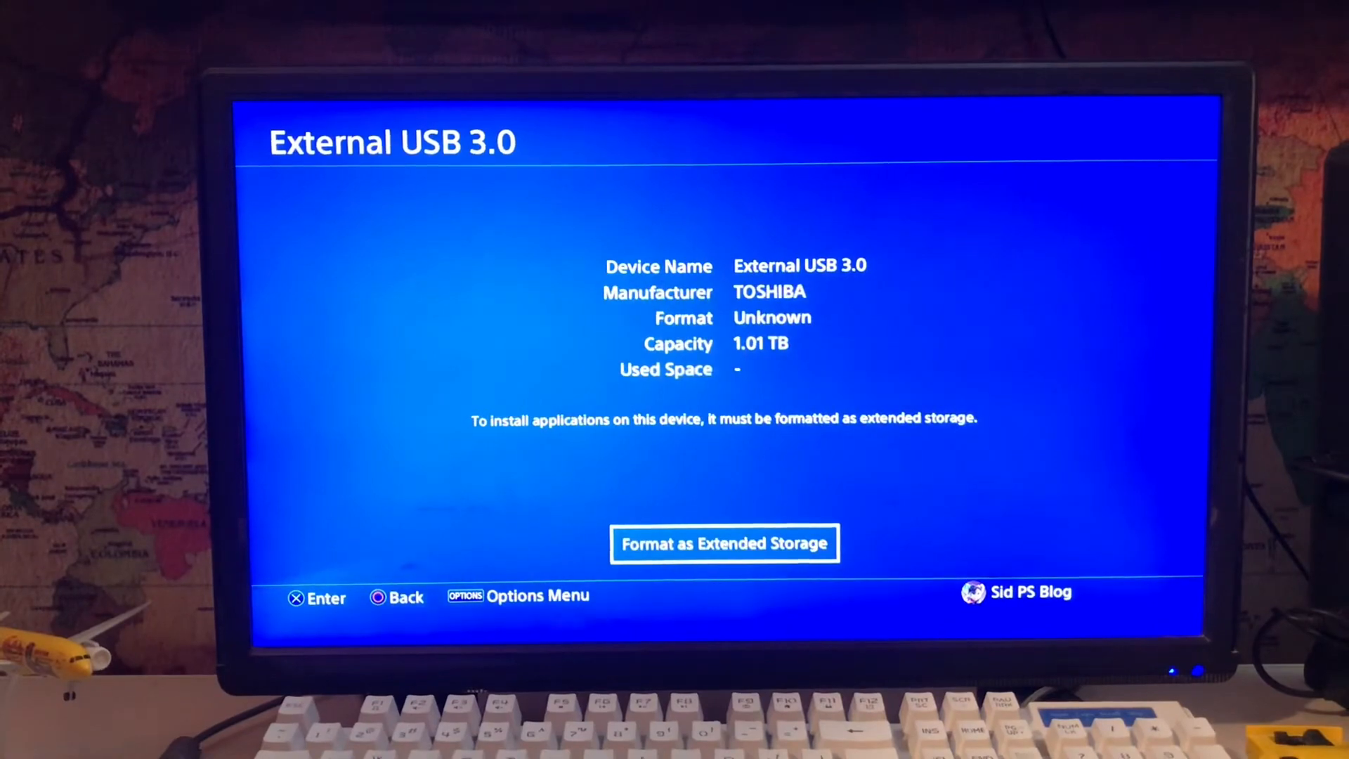
key(Back)
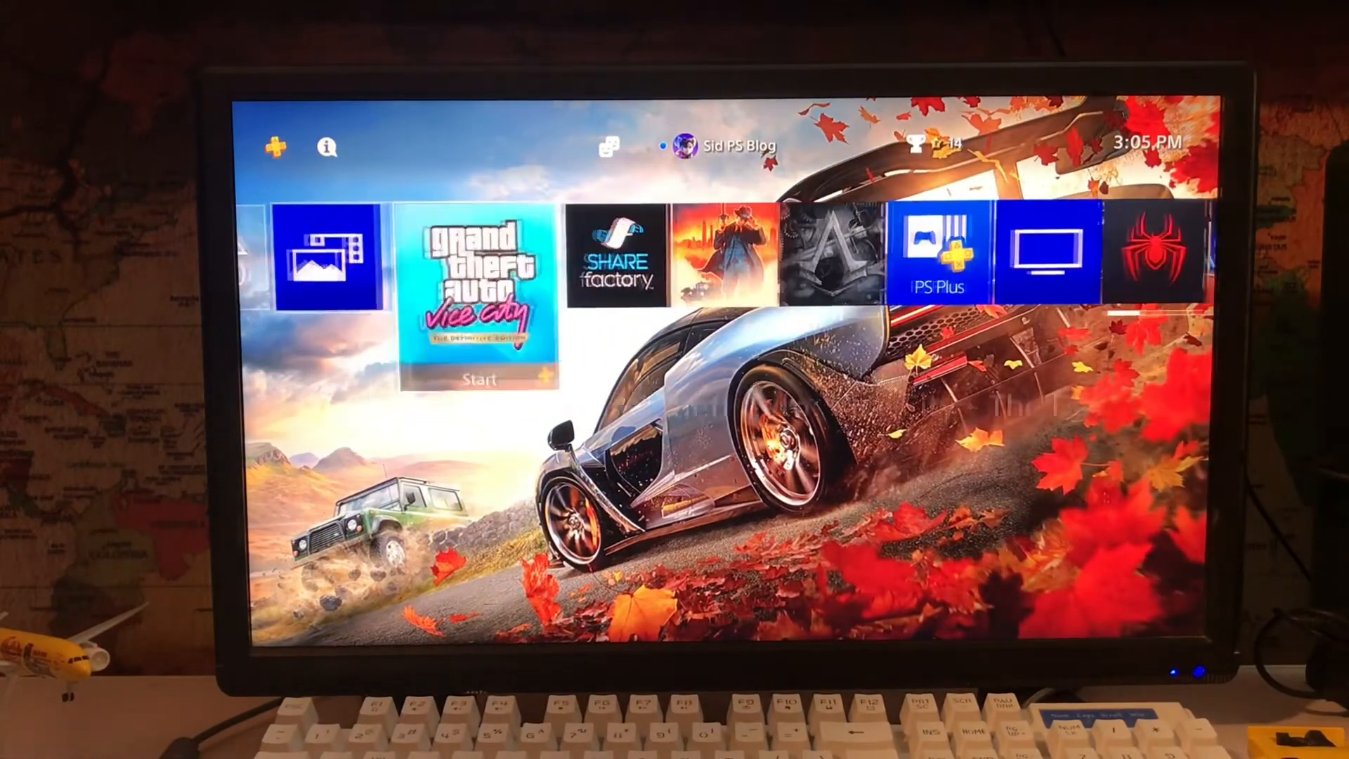
Scroll right and back left through the home screen tiles to Grand Theft Auto: Vice City
scroll(right, 3)
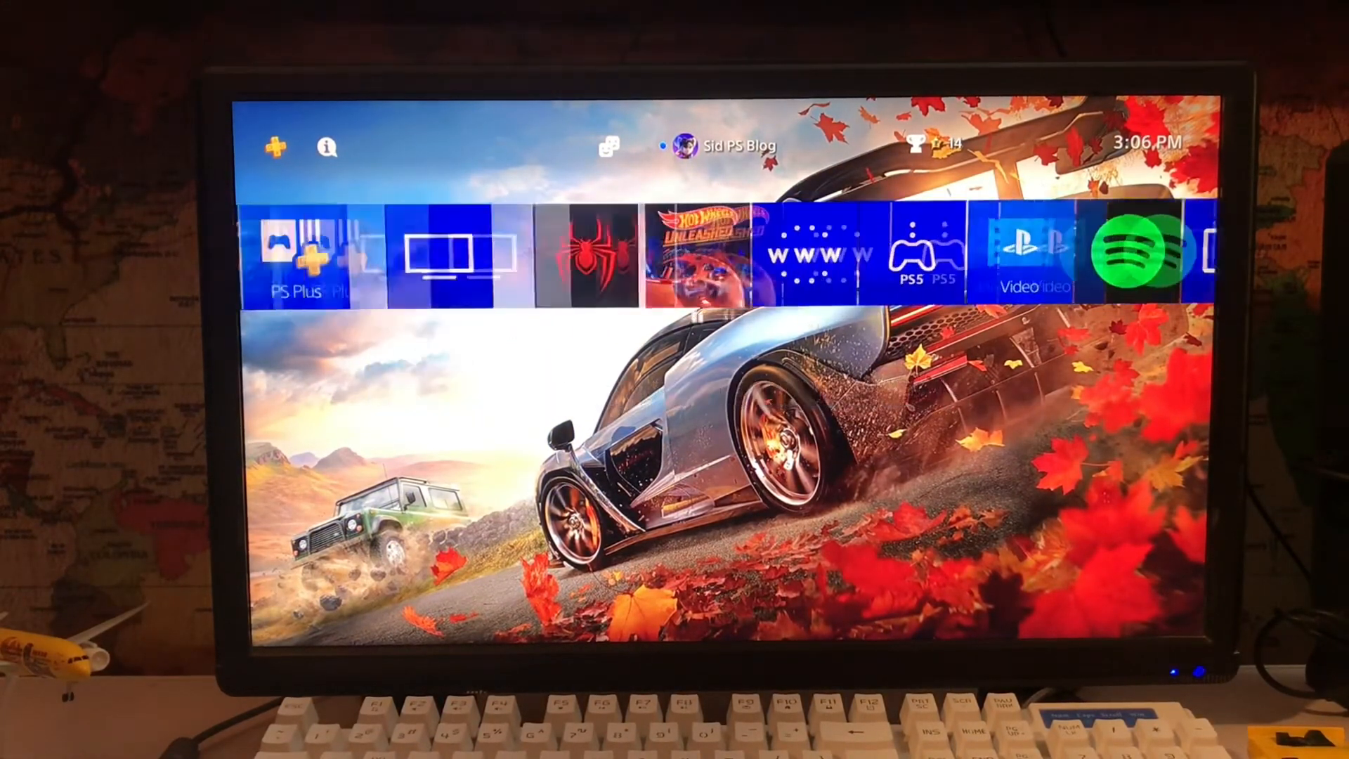
scroll(left, 3)
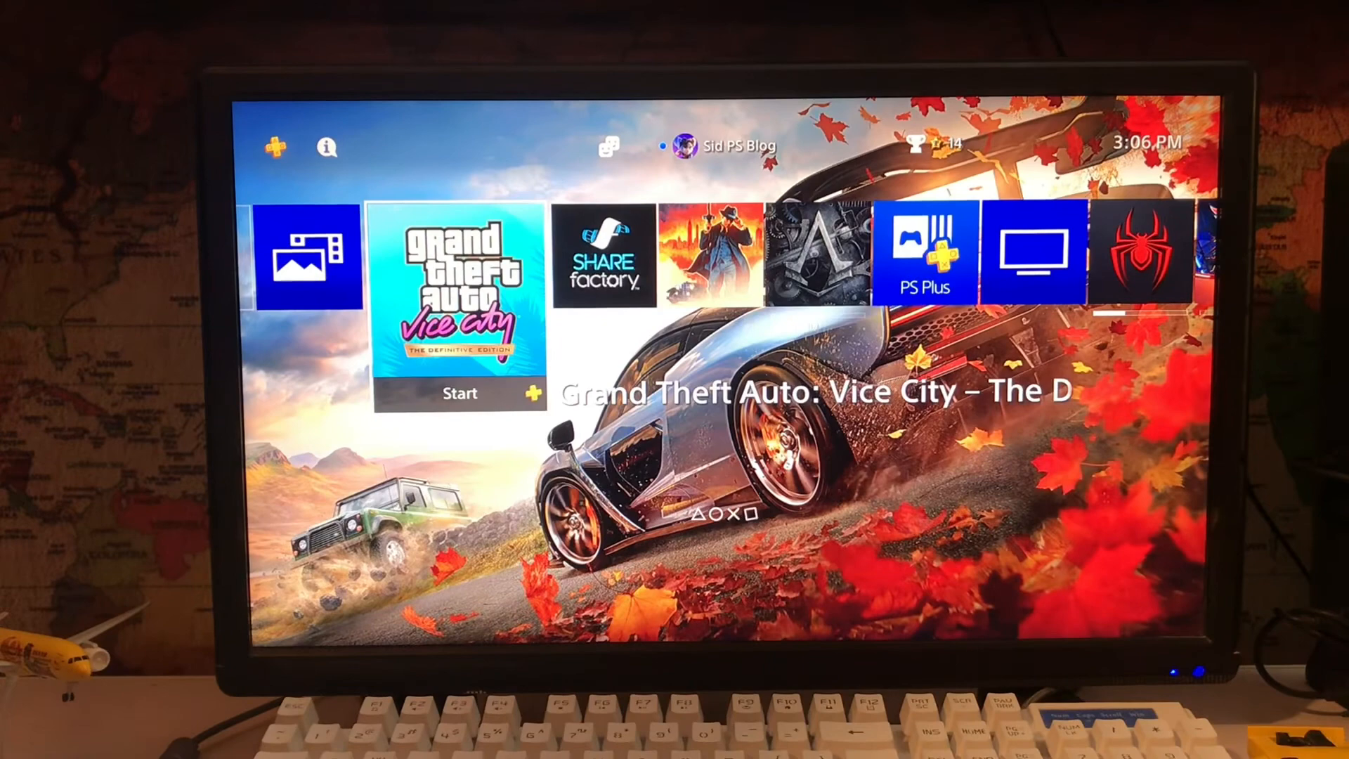